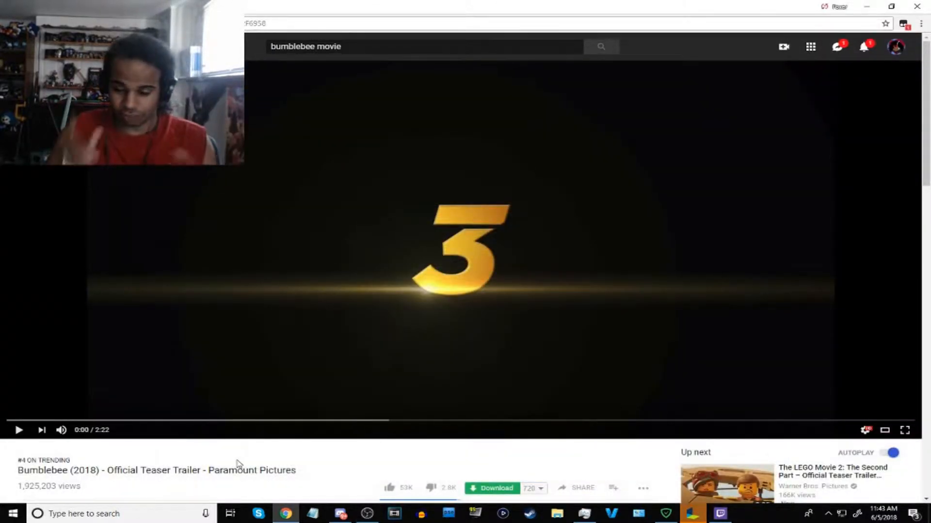
mouse_move(863, 421)
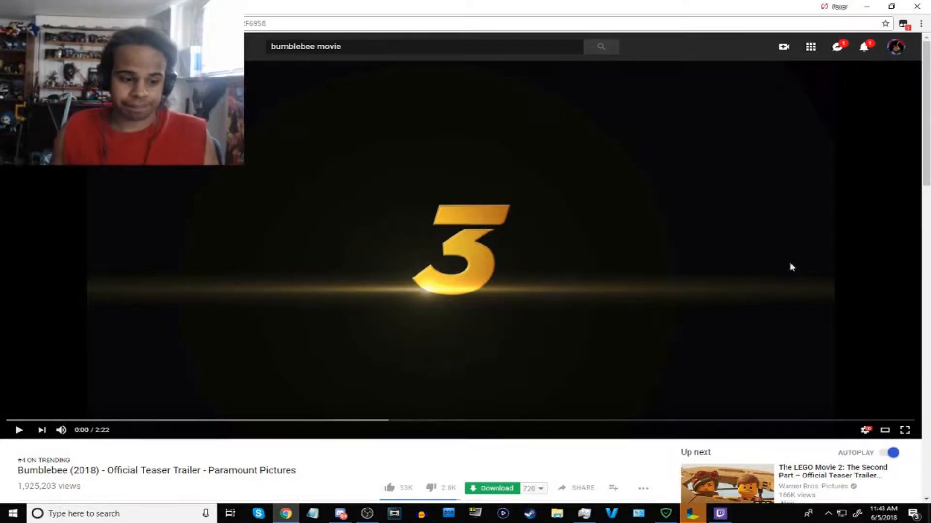
mouse_move(785, 311)
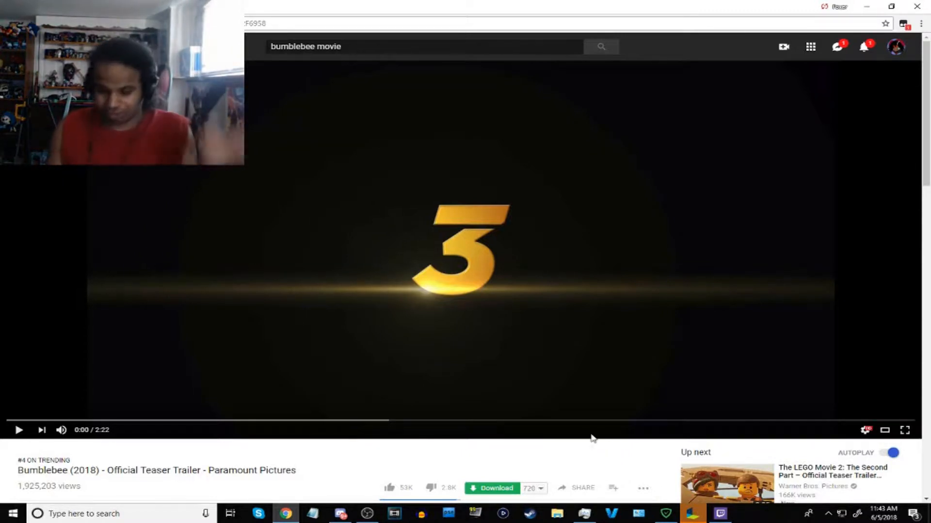
mouse_move(906, 431)
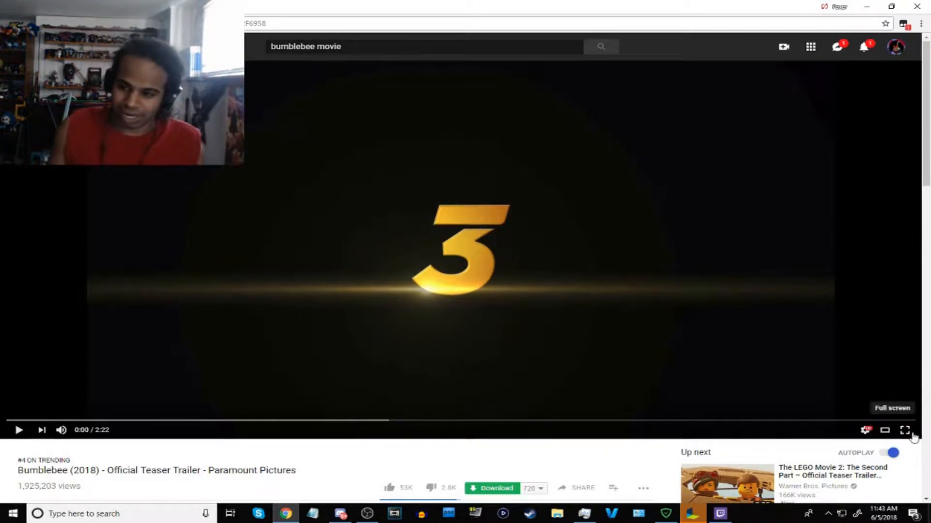
Toggle full screen on and off, then play the teaser trailer to about 1:16.
left_click(905, 430)
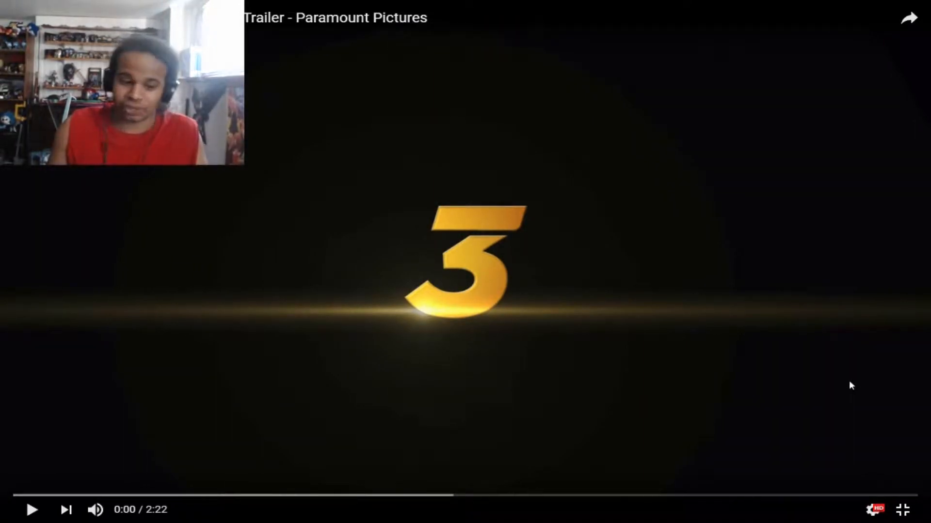
left_click(902, 510)
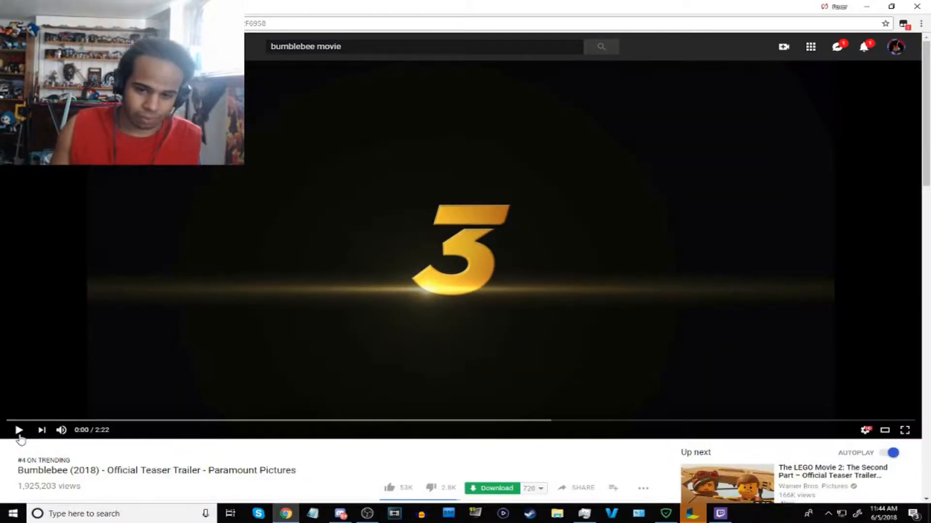
left_click(19, 430)
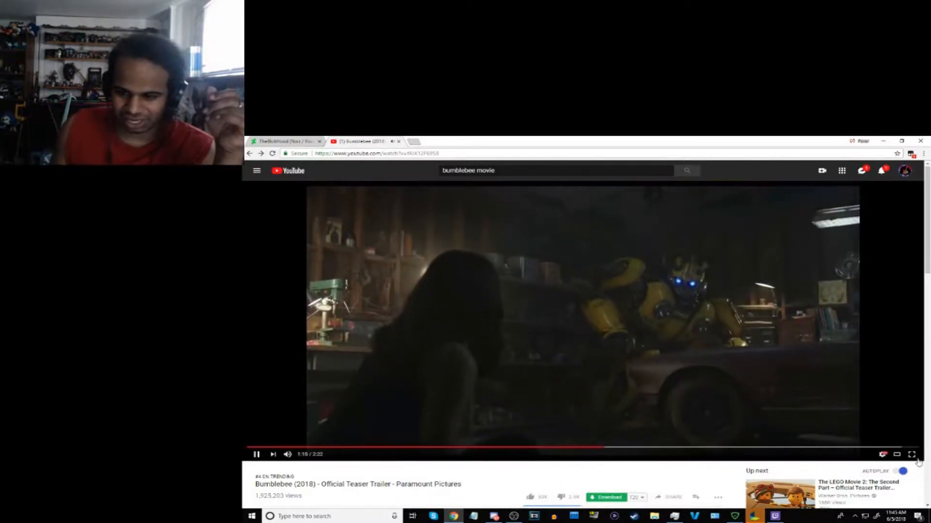
Pause the teaser at 1:11 of 2:22 on the shot of Bumblebee in the garage.
left_click(912, 455)
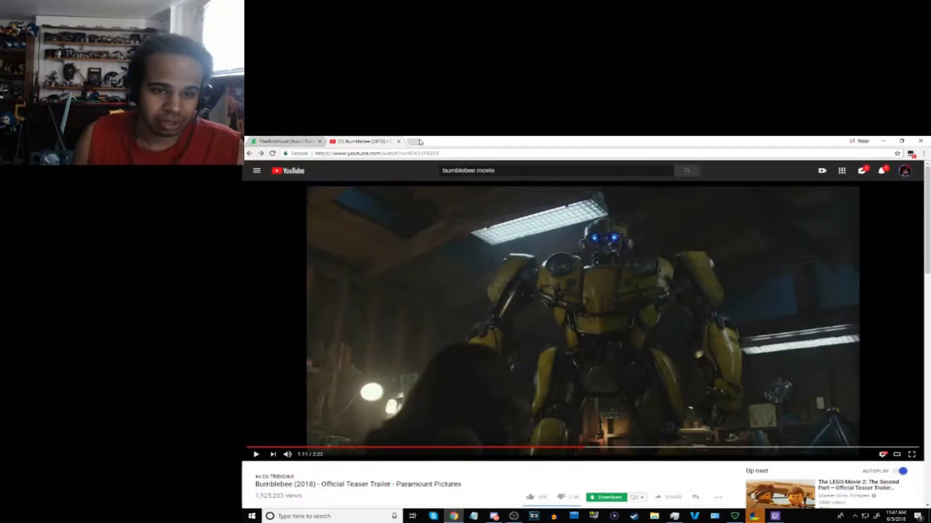
In a new tab, search Google for 'bumblebee transformer'.
left_click(419, 141)
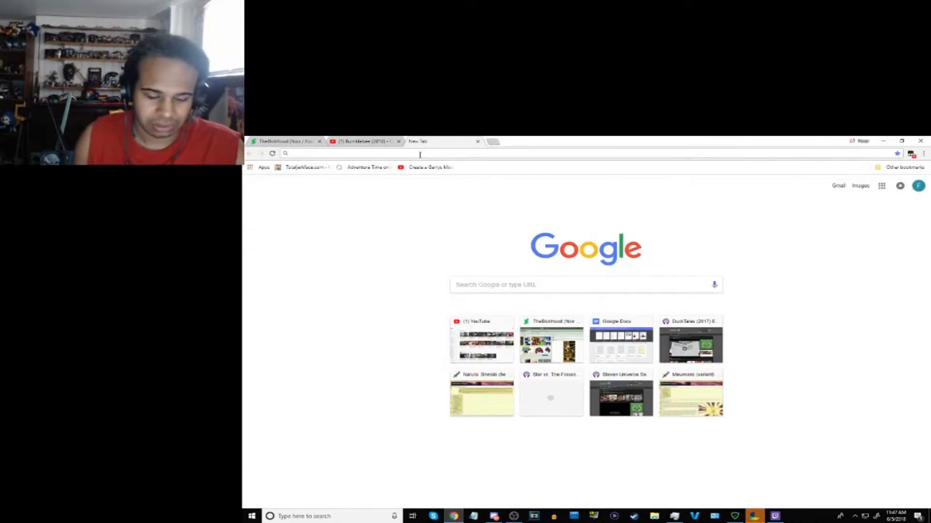
type("google.com")
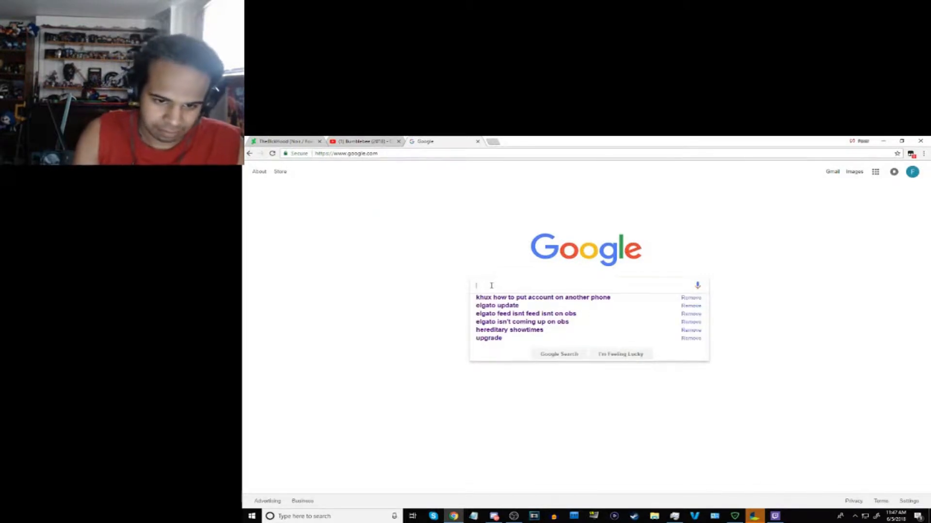
type("Bub")
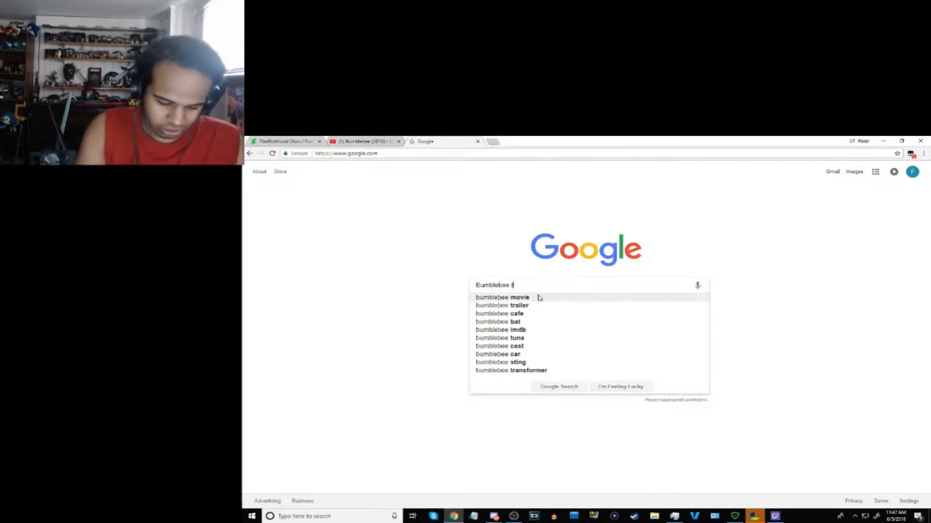
left_click(511, 370)
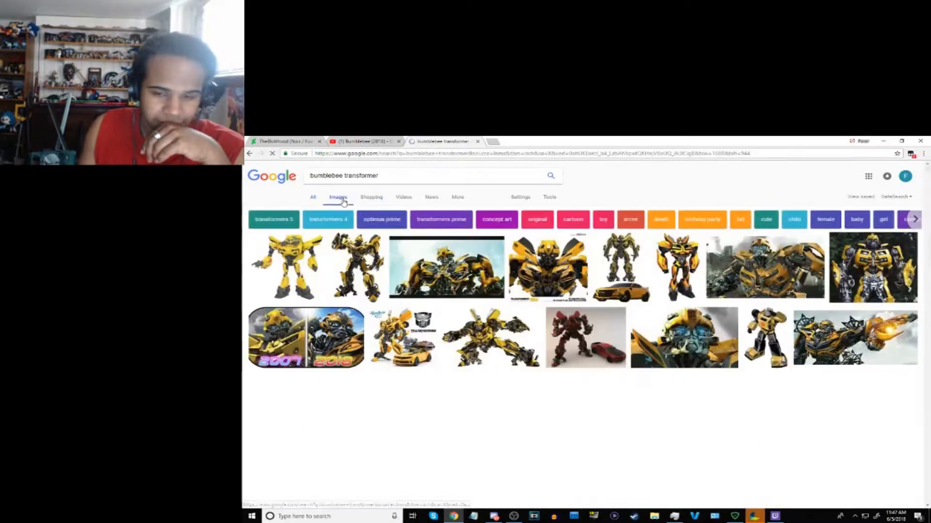
Open a larger Bumblebee image result and shrink that window over the paused video.
left_click(546, 267)
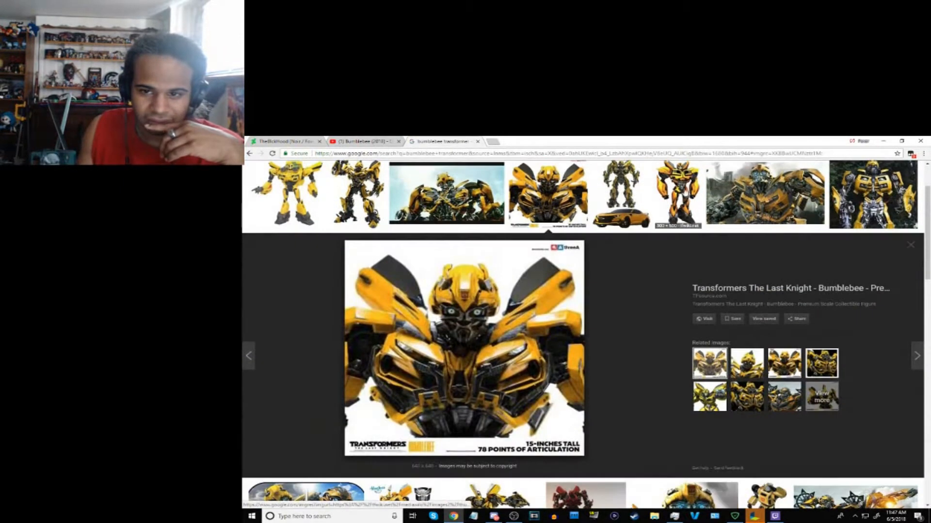
left_click(764, 193)
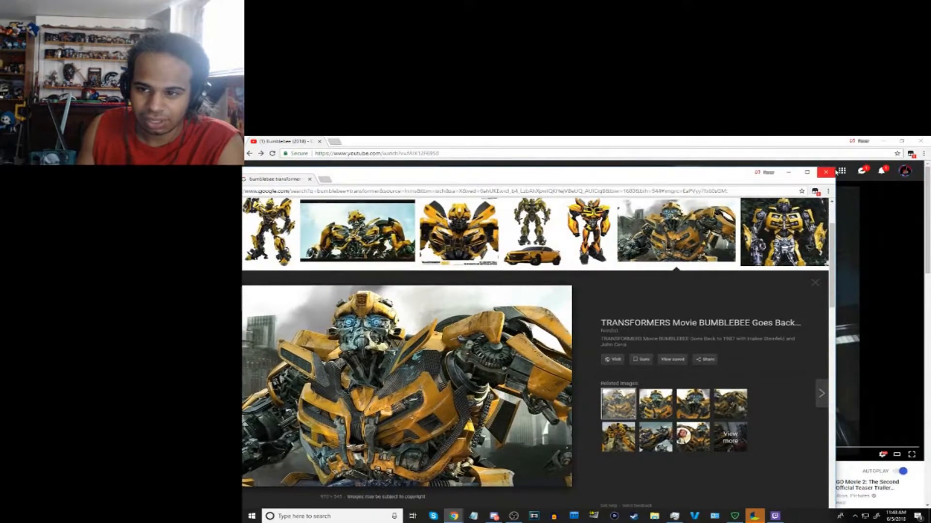
left_click(826, 171)
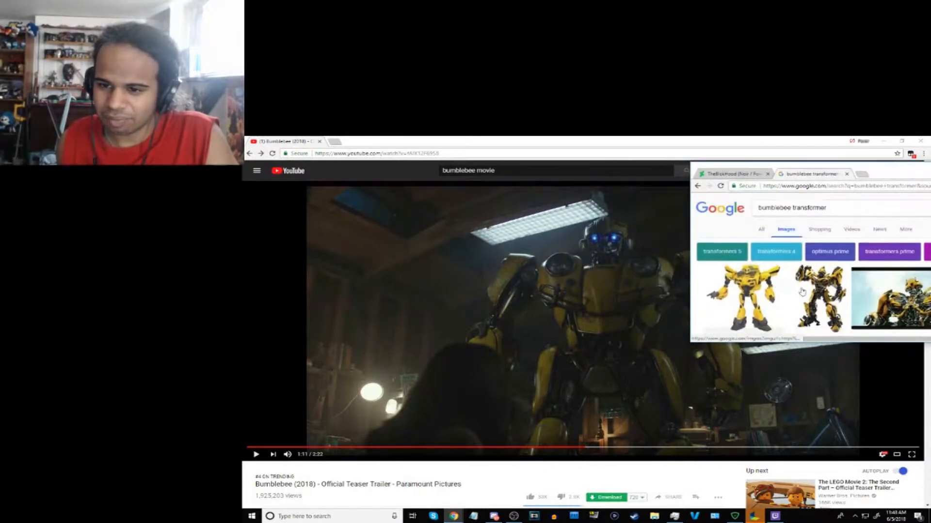
Bring the trailer to the front, skip to about 1:39, and pause at 1:51 on the red robot.
left_click(820, 297)
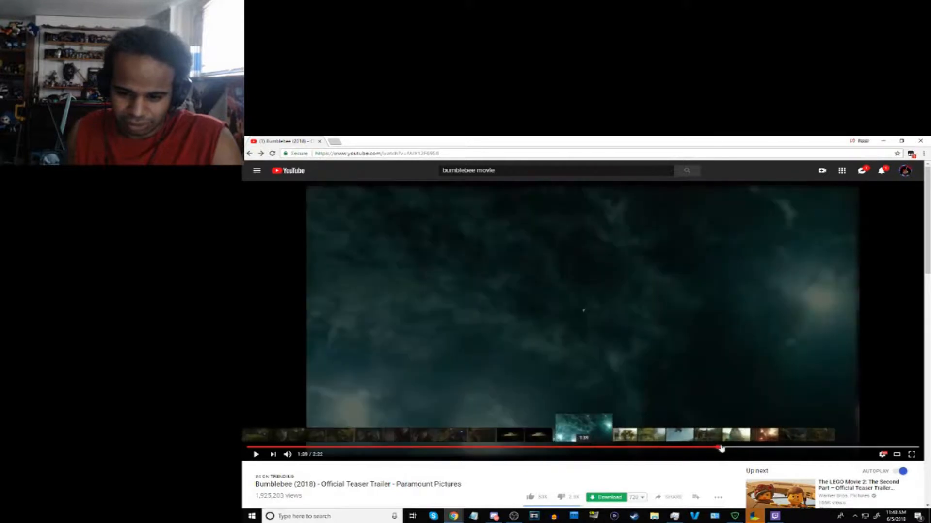
left_click_drag(720, 448, 756, 447)
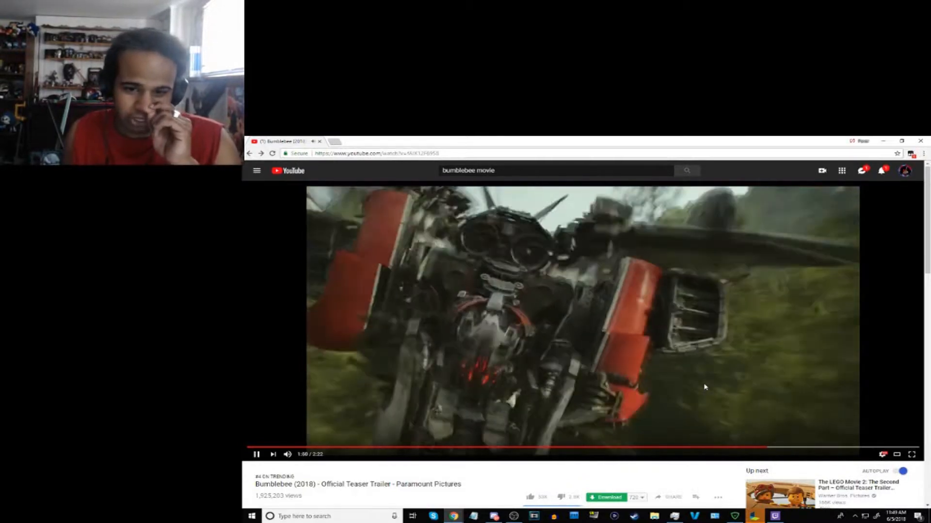
left_click(256, 455)
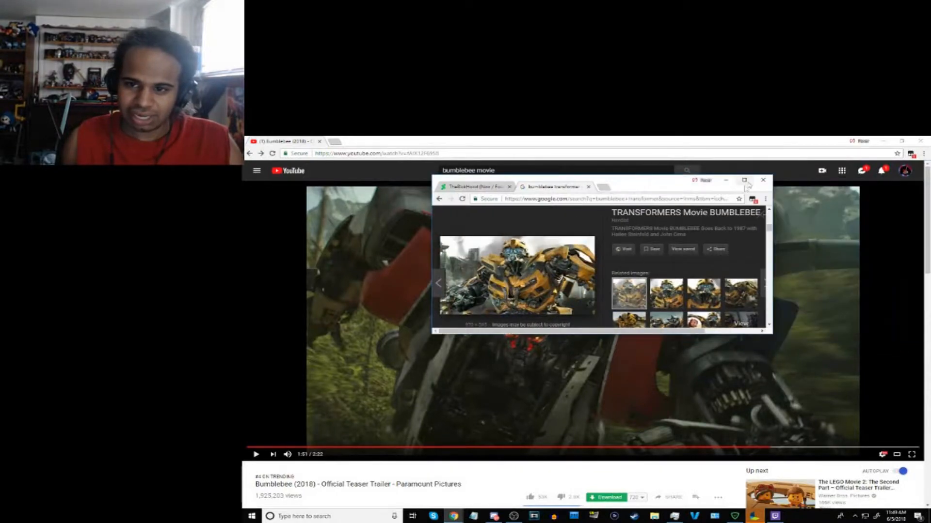
Enlarge the Google window, search 'michael bay bumblebee the movie', and scroll through the results.
left_click(743, 180)
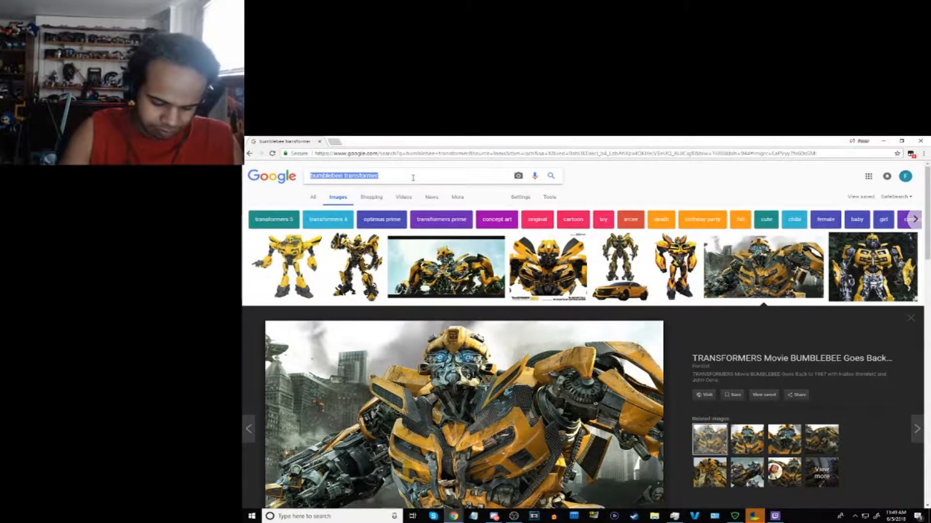
type("B")
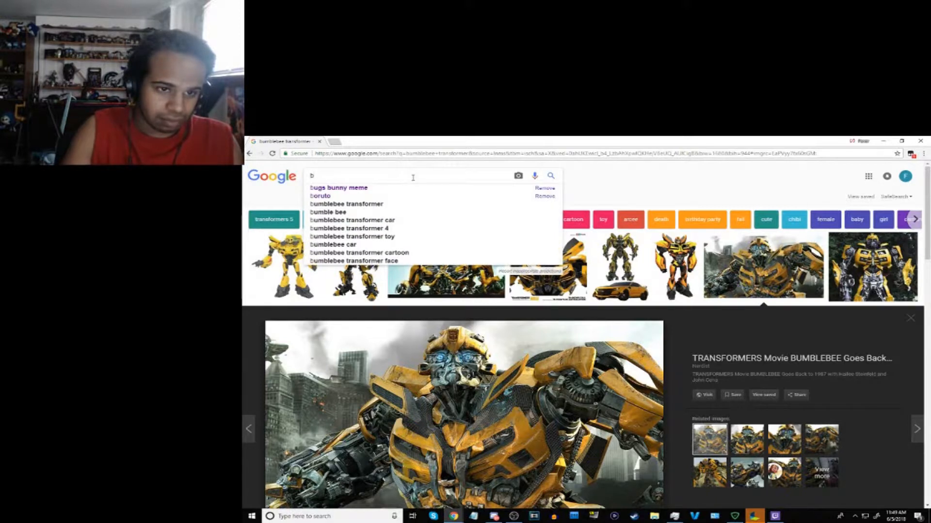
type("umblebee the movie")
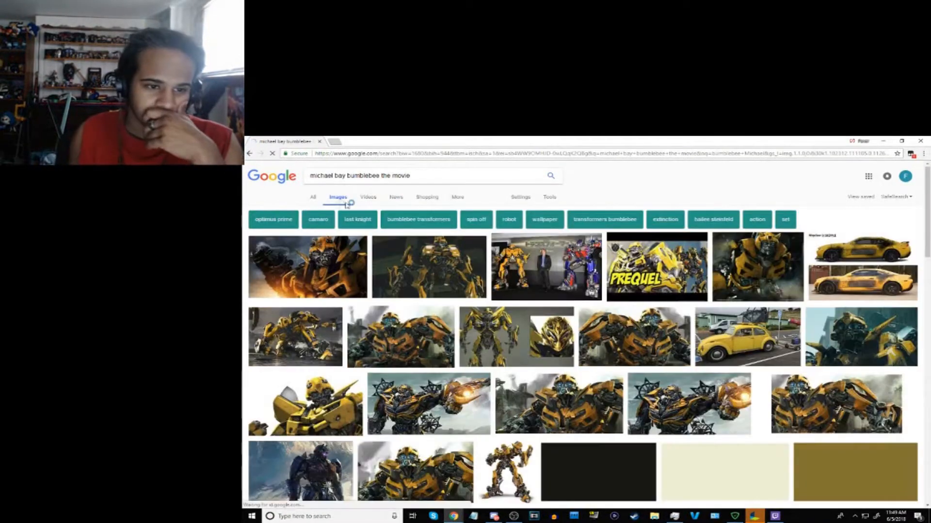
left_click(313, 197)
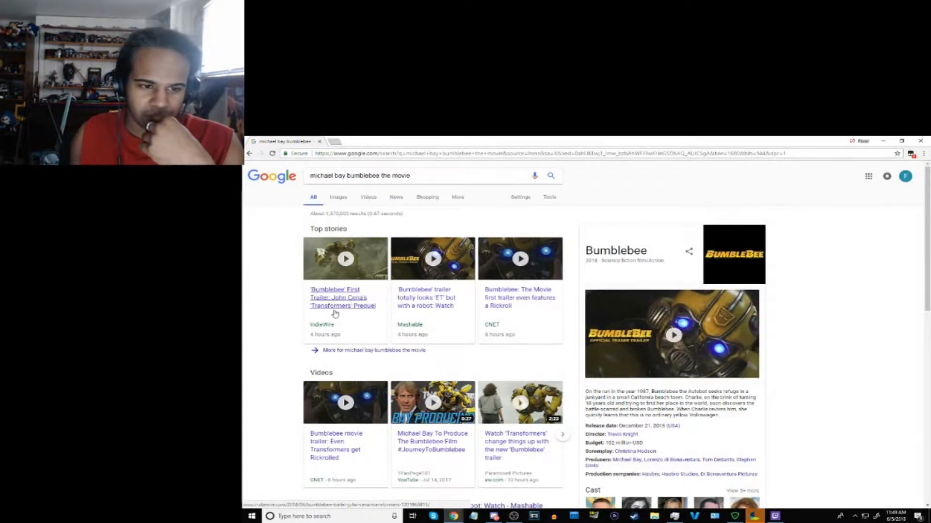
mouse_move(425, 302)
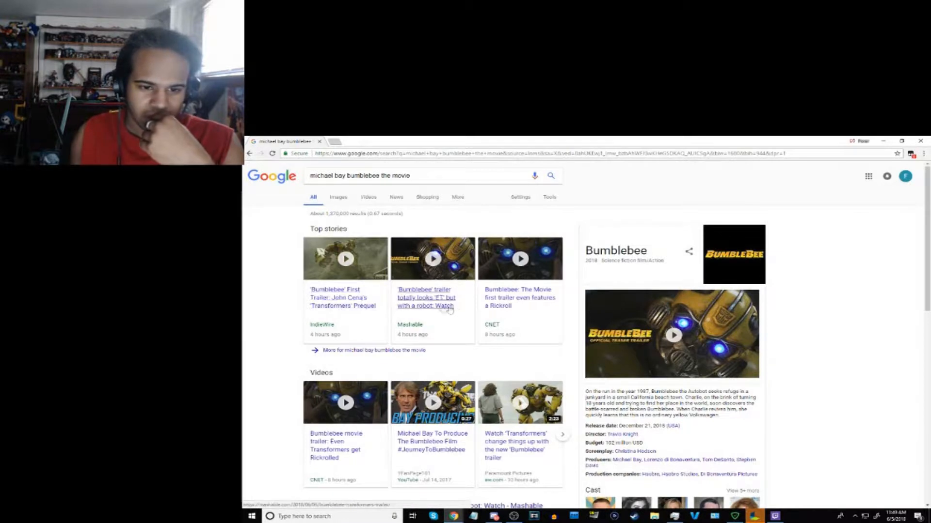
scroll("down", 3)
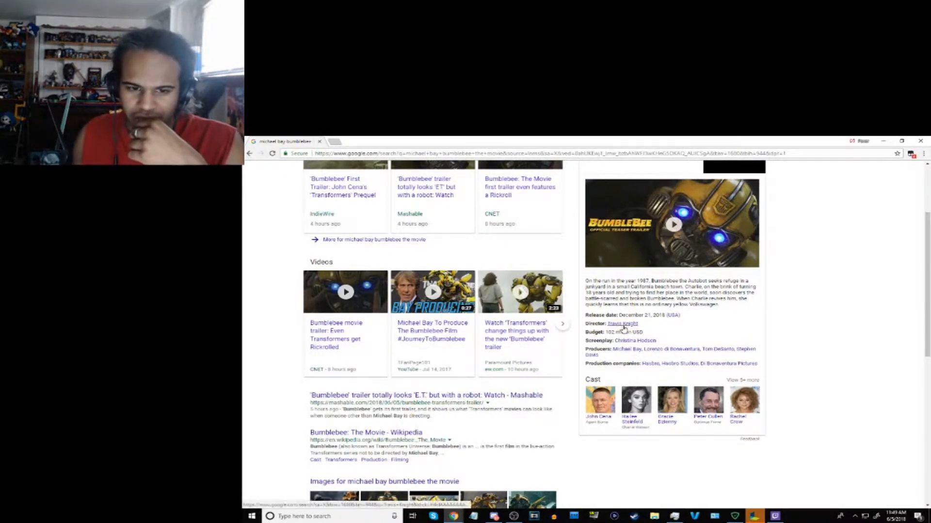
scroll("up", 3)
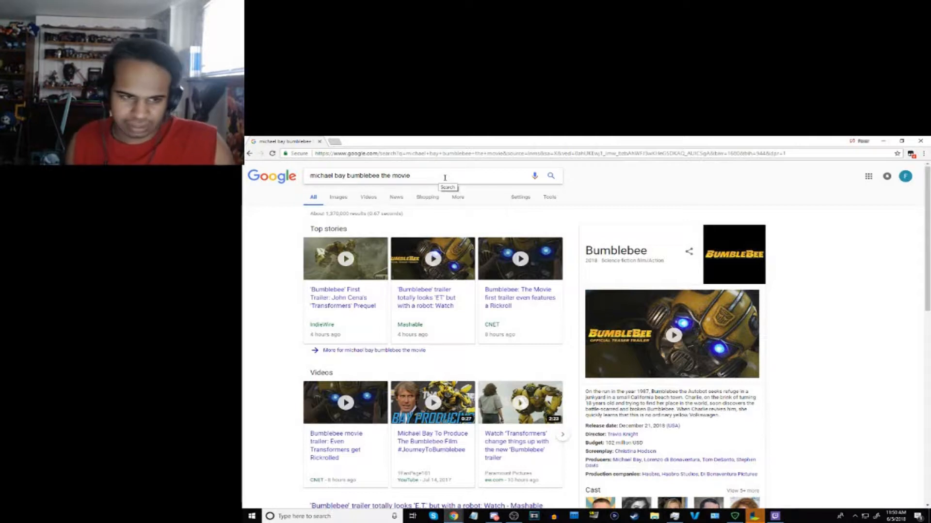
Select the Bumblebee query to replace it with 'michael bay The last knight', then scroll down.
double_click(362, 176)
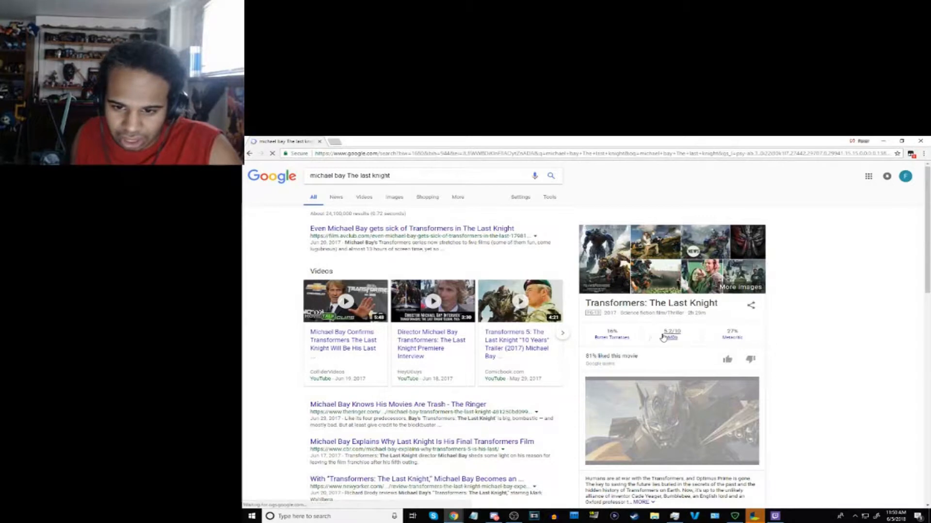
scroll("down", 3)
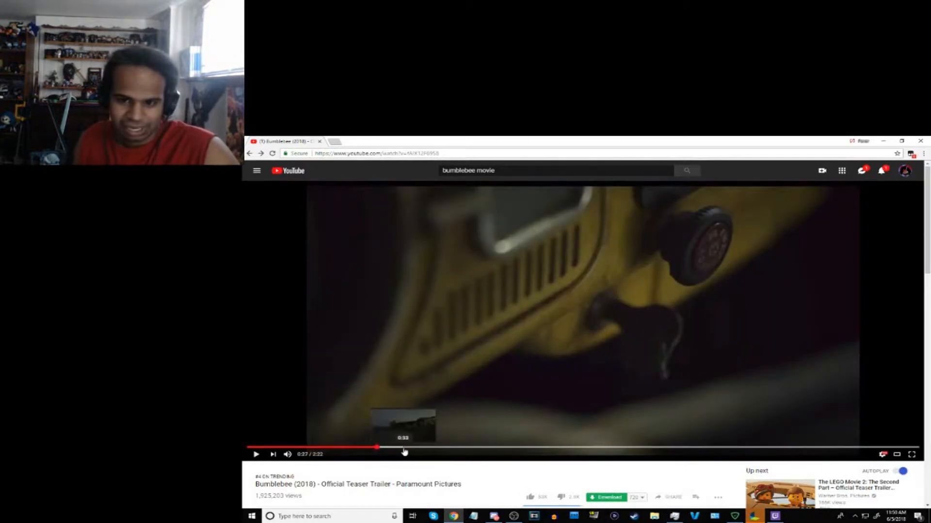
Skip the teaser past 0:40 to about 1:12, showing Bumblebee in the garage.
left_click_drag(376, 446, 429, 447)
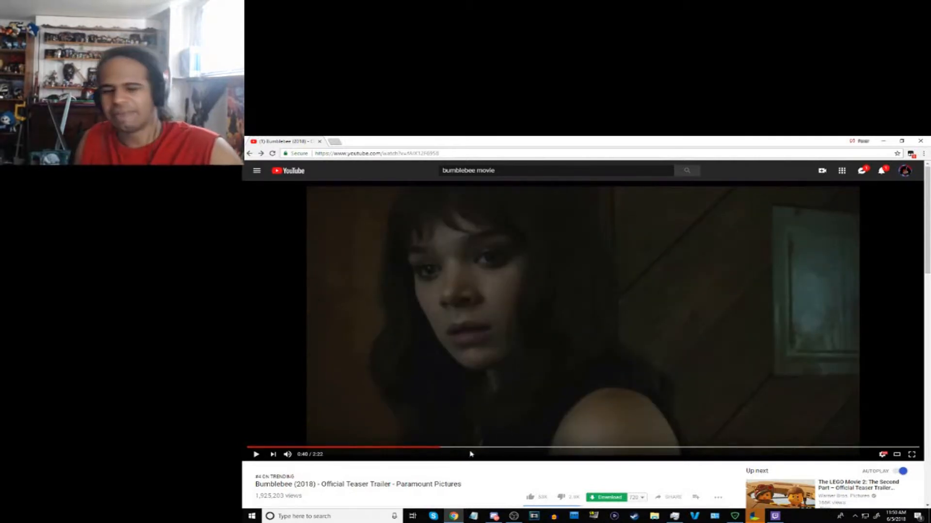
mouse_move(444, 450)
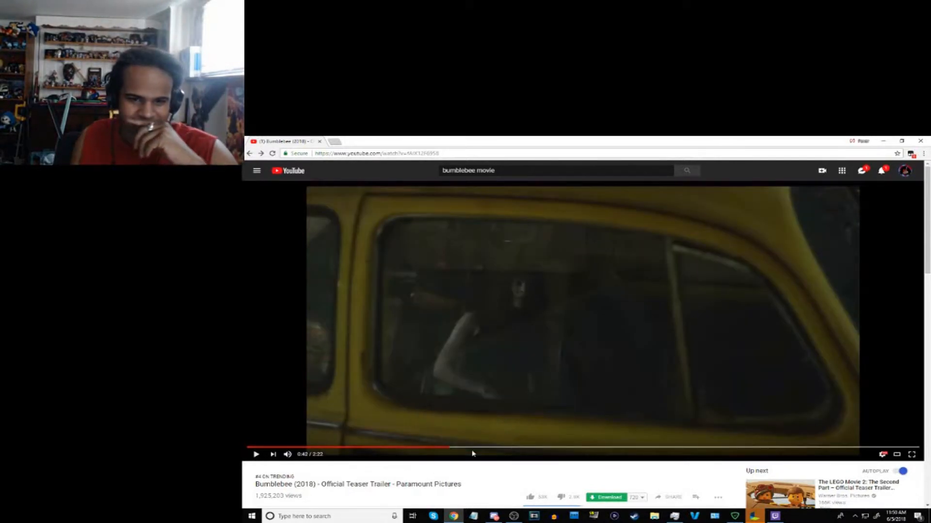
left_click(481, 447)
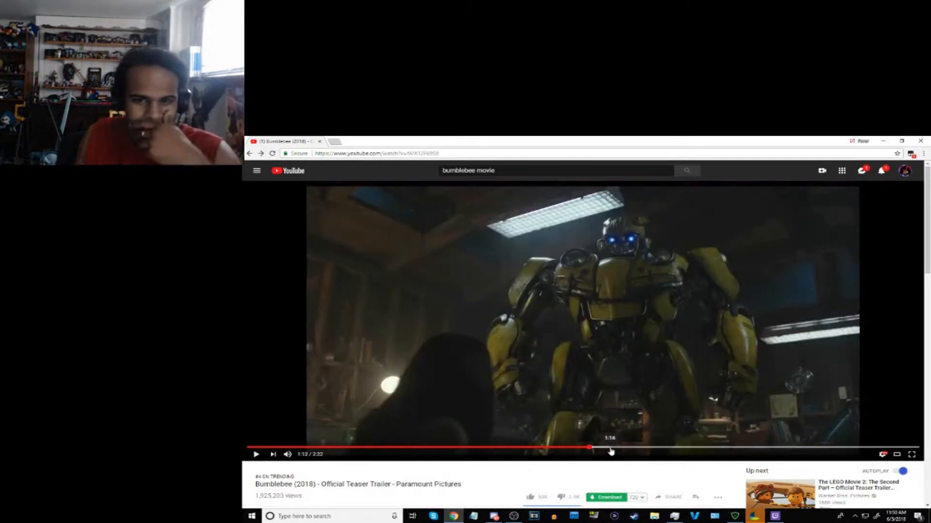
mouse_move(774, 319)
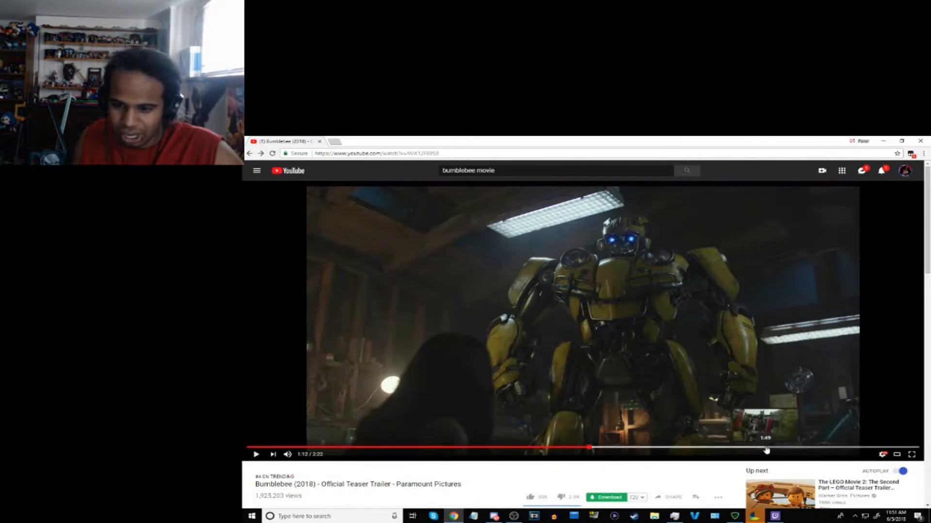
Drag the seek bar to about 1:50, then further on to the 2:05 fight scene.
left_click_drag(588, 448, 761, 447)
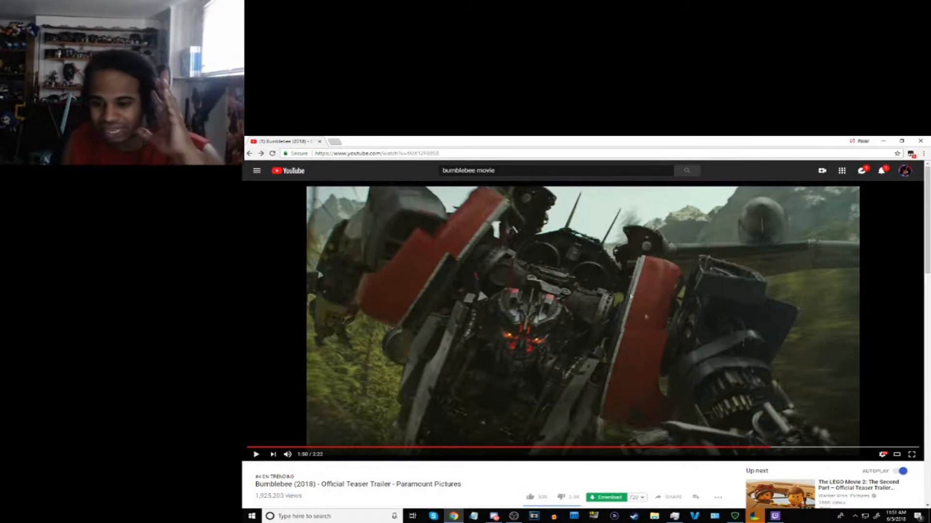
mouse_move(777, 449)
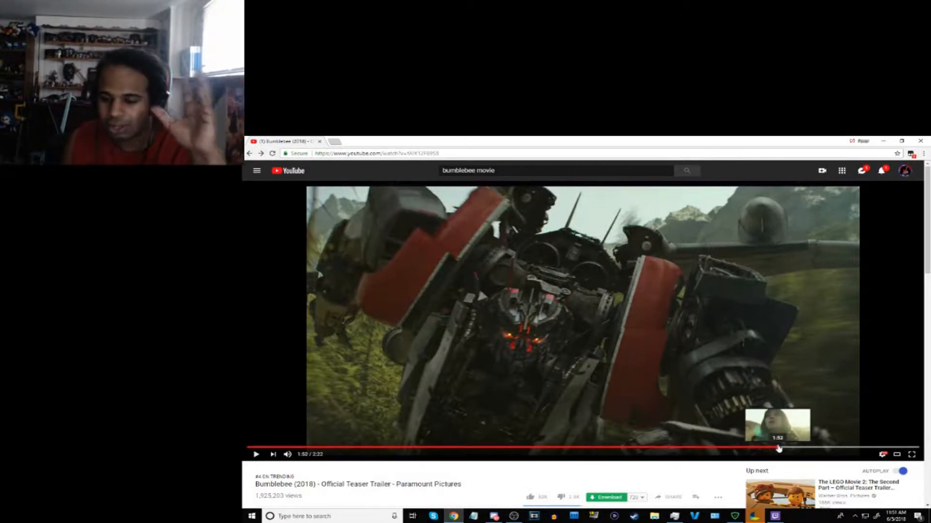
left_click_drag(778, 449, 807, 449)
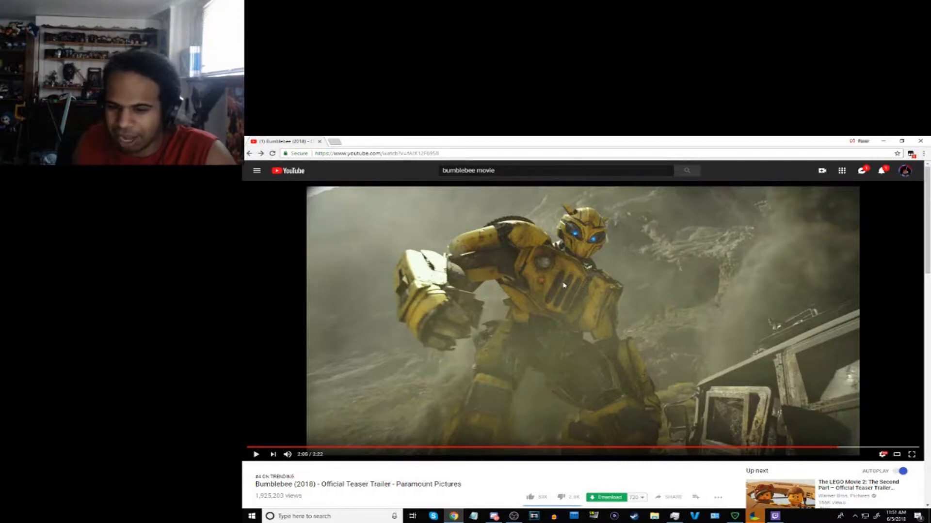
mouse_move(621, 450)
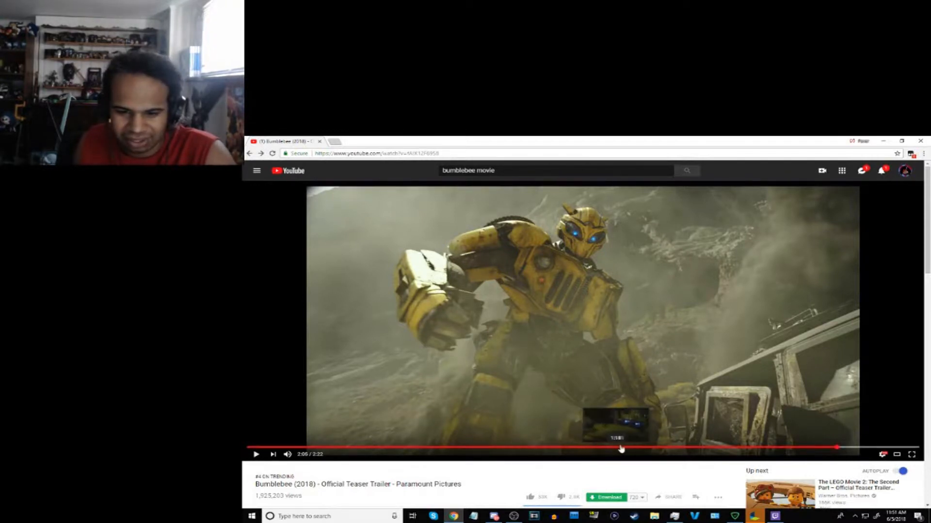
mouse_move(697, 450)
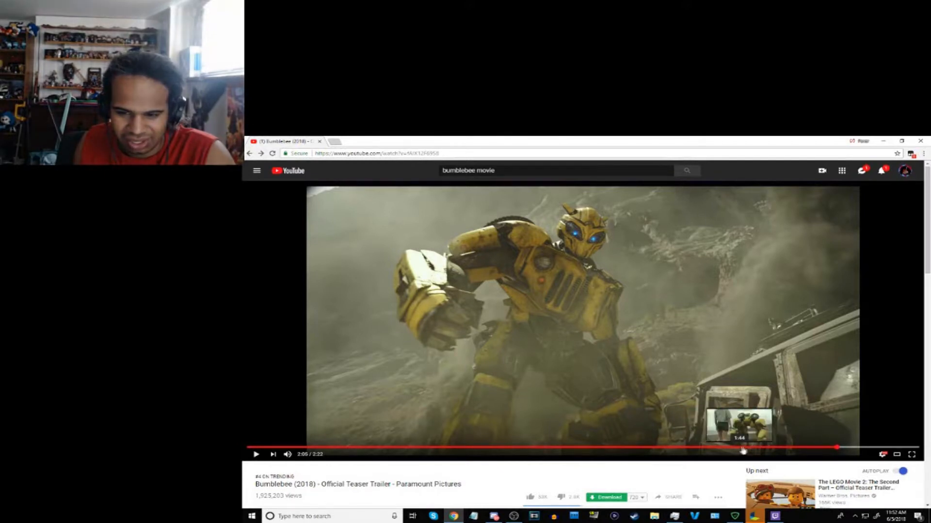
mouse_move(622, 452)
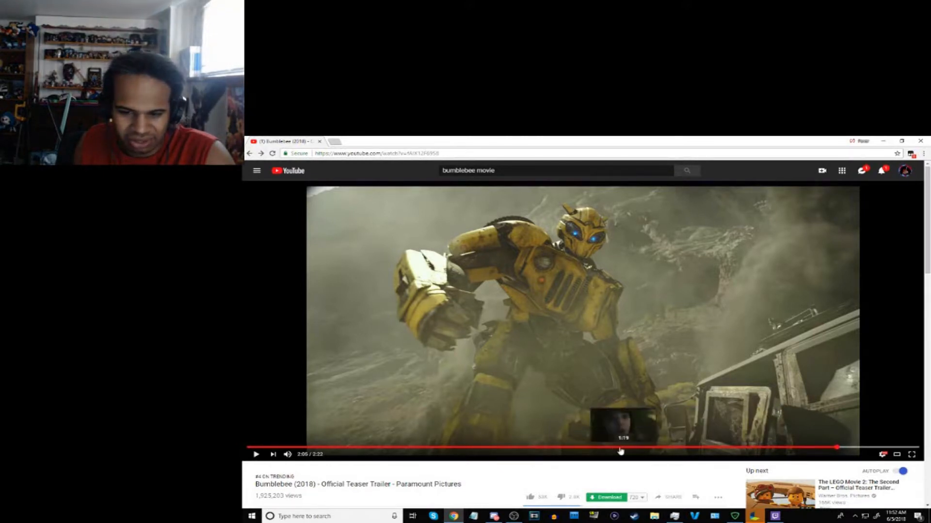
mouse_move(586, 452)
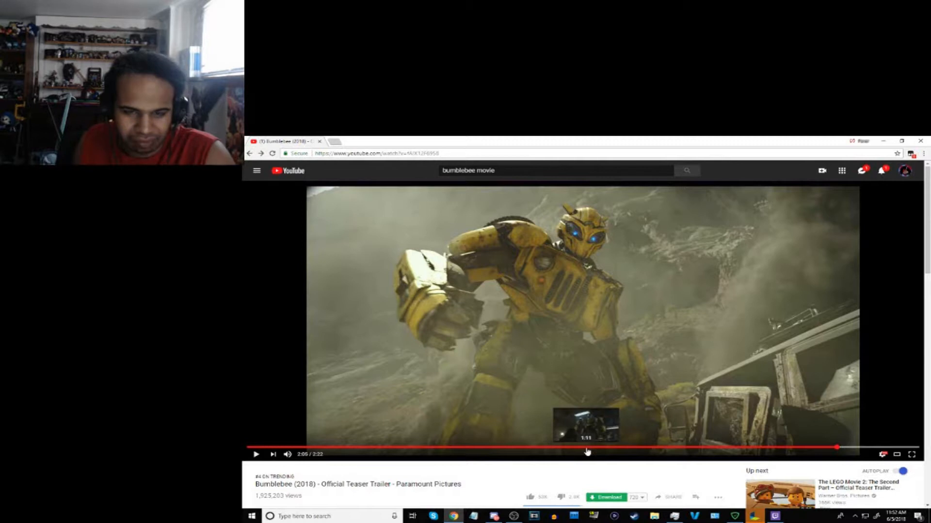
Jump the trailer back from 2:05 to 1:11 on the garage shot.
left_click(585, 447)
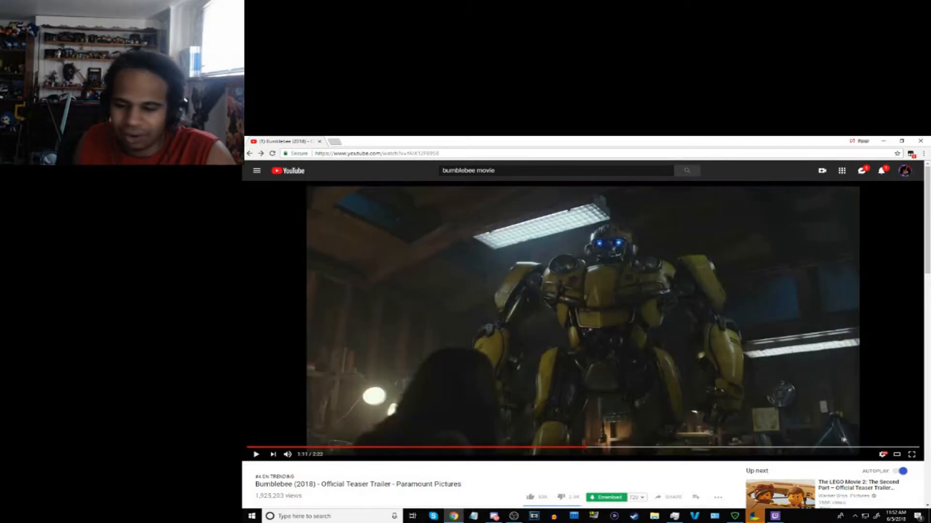
mouse_move(804, 448)
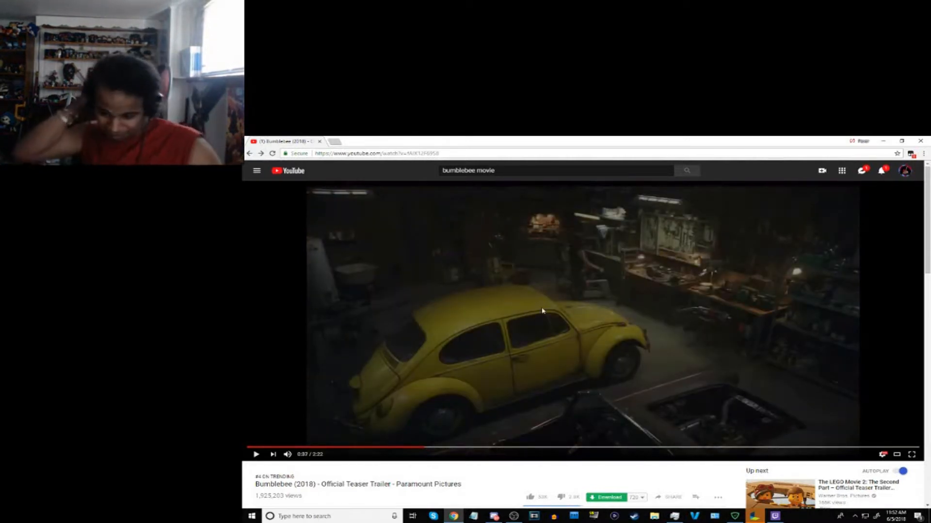
mouse_move(533, 387)
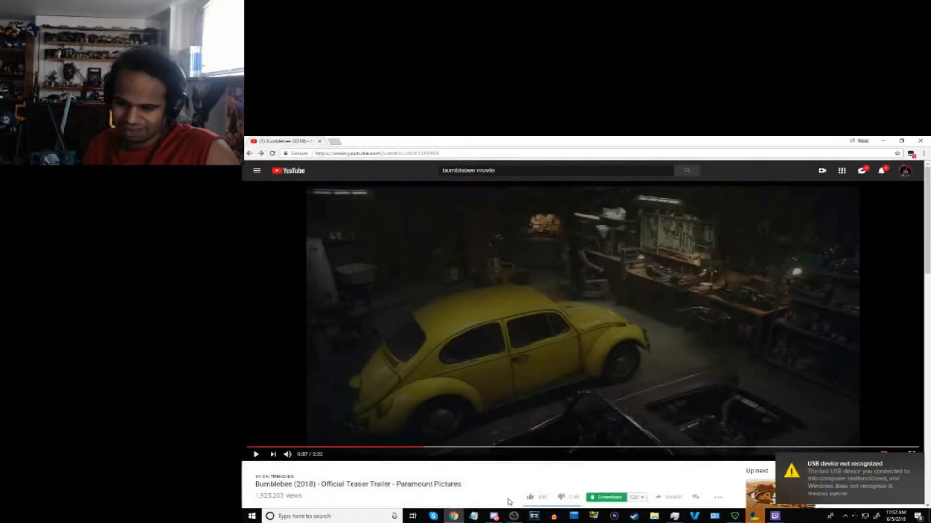
Scrub through the headlight close-up, final scenes and yellow car, ending on the garage scene.
left_click(444, 447)
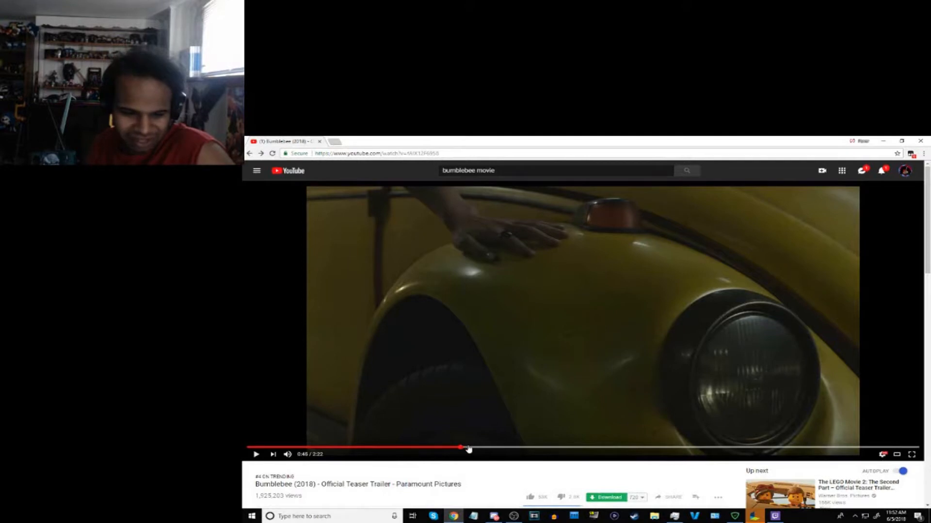
left_click_drag(466, 446, 501, 446)
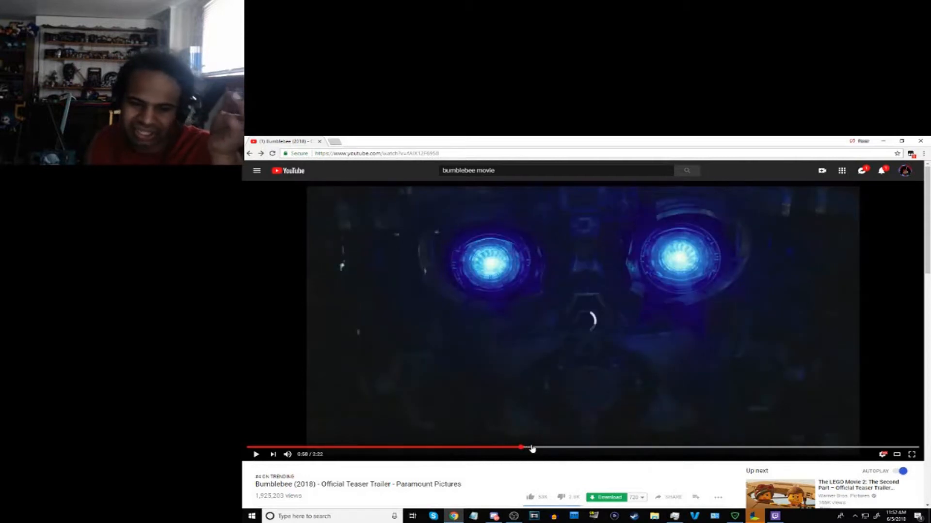
left_click_drag(522, 446, 573, 448)
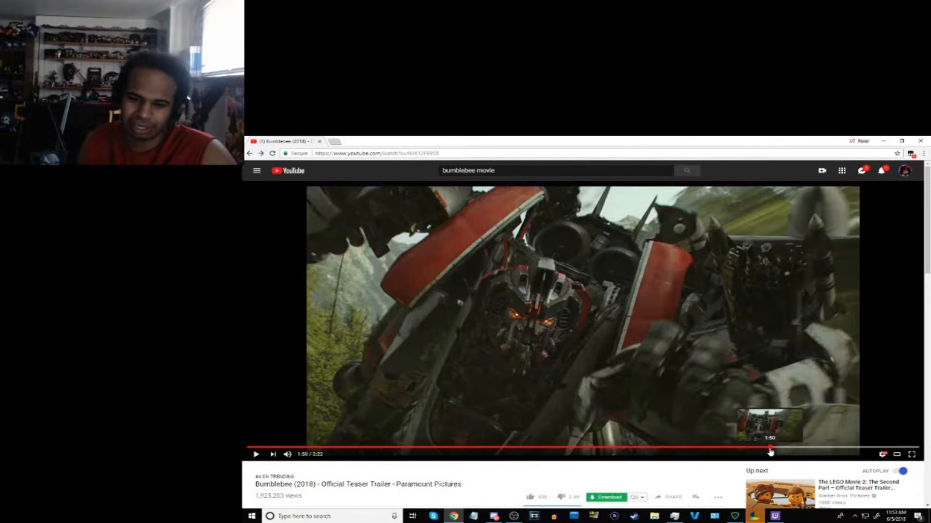
left_click_drag(769, 448, 746, 448)
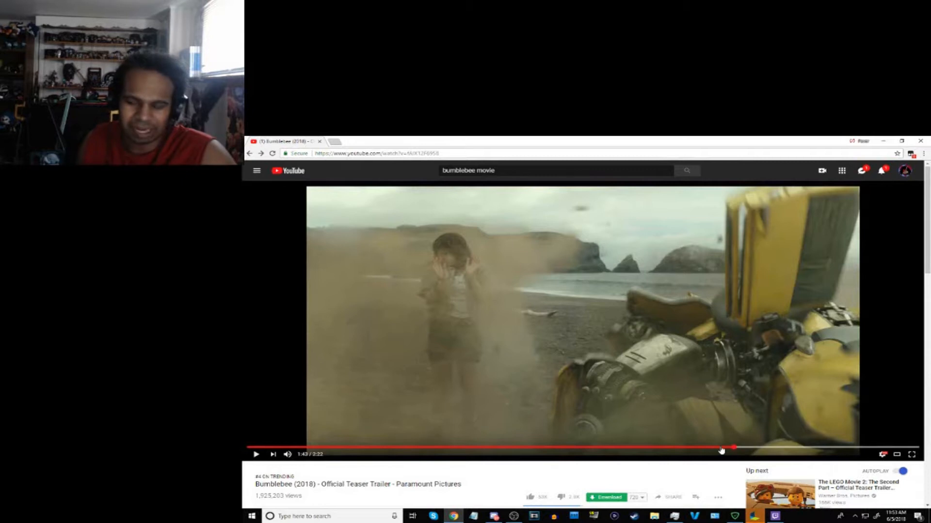
left_click_drag(735, 446, 700, 449)
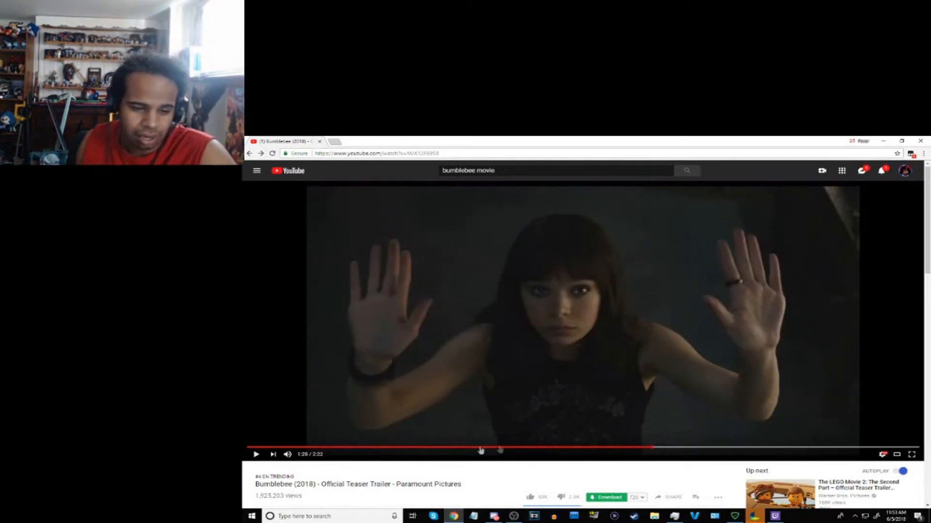
left_click(353, 448)
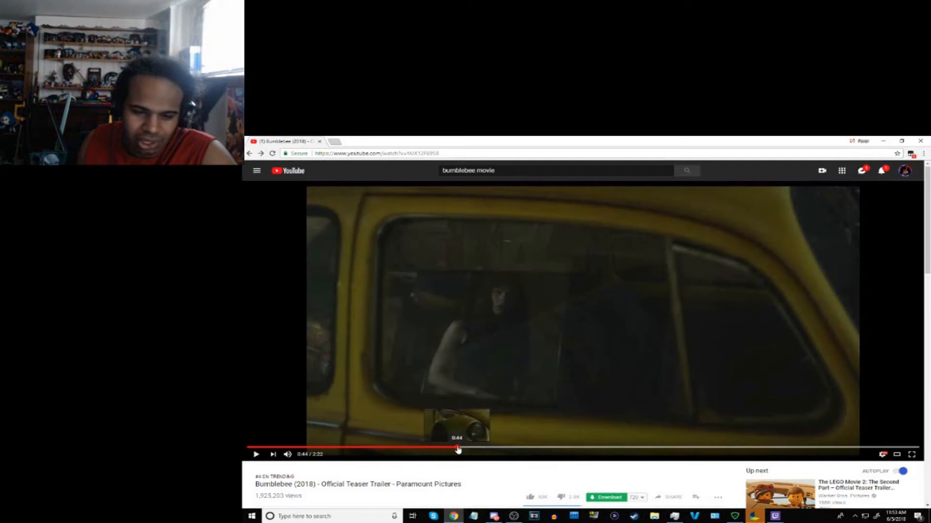
left_click_drag(457, 449, 497, 449)
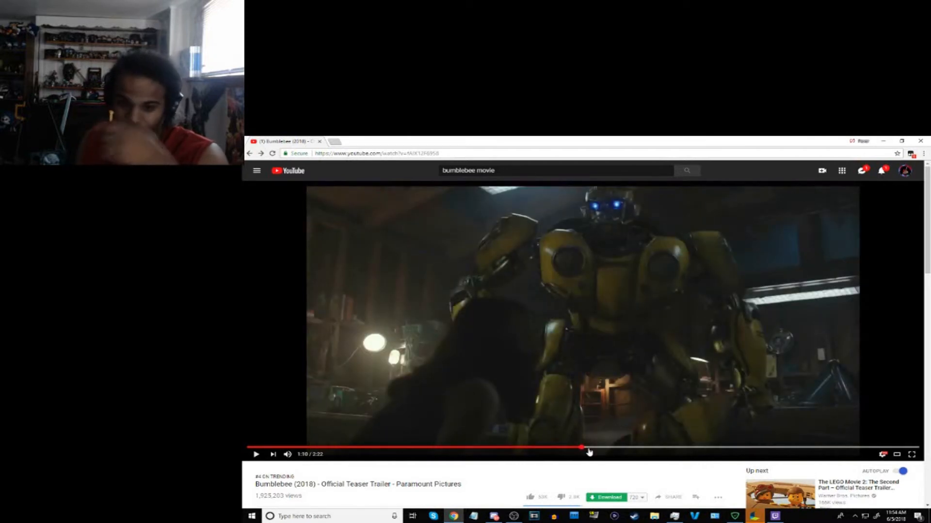
left_click_drag(582, 448, 622, 448)
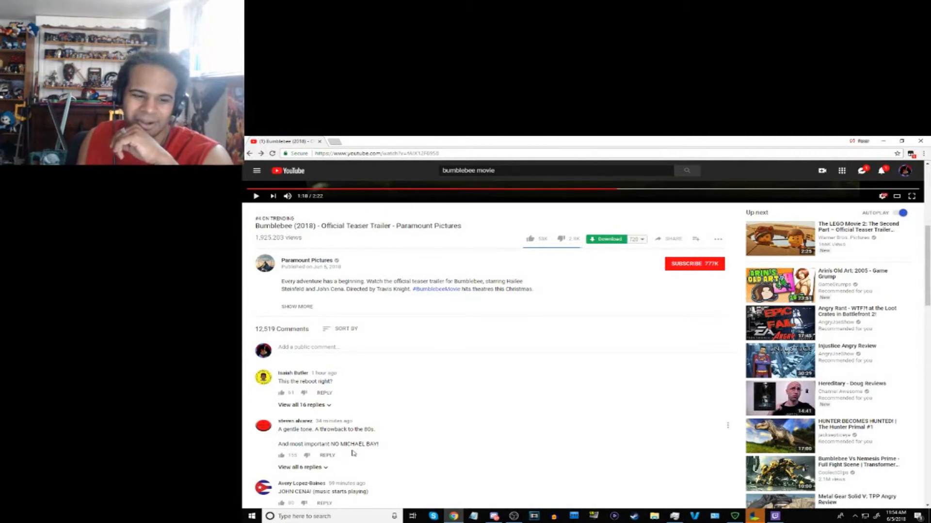
Scroll down through the teaser trailer's comments, reading further down the list.
scroll("down", 3)
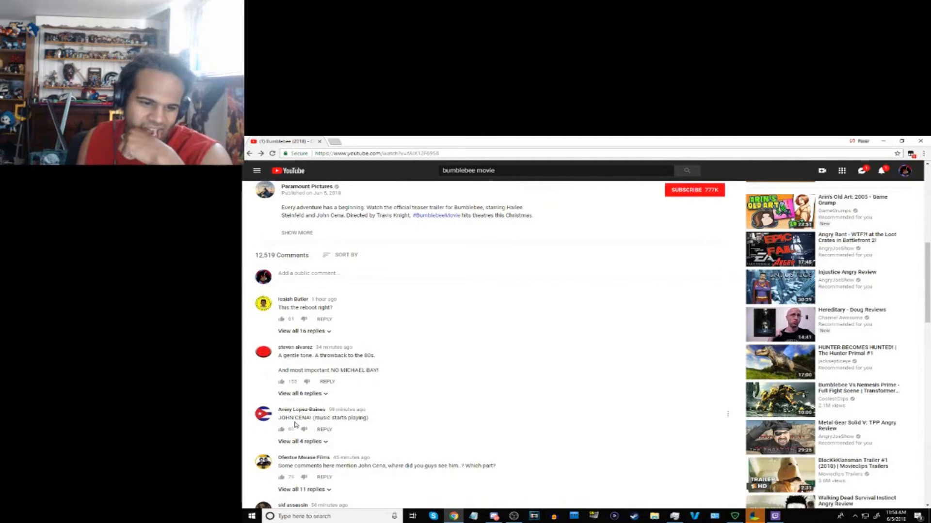
scroll("down", 3)
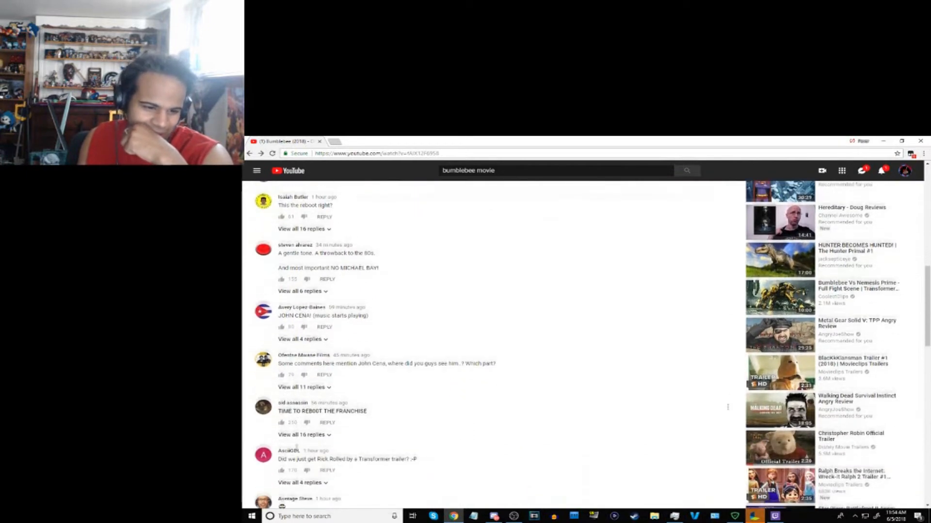
scroll("down", 3)
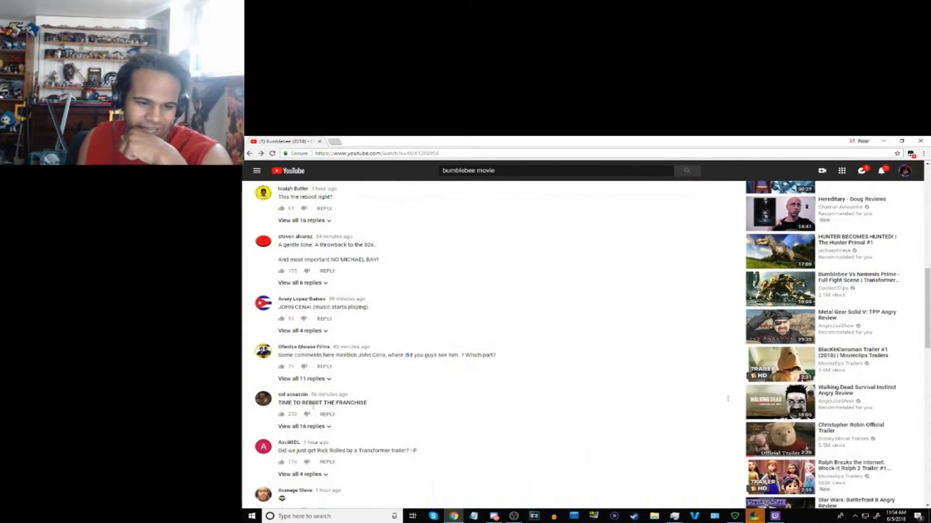
scroll("down", 3)
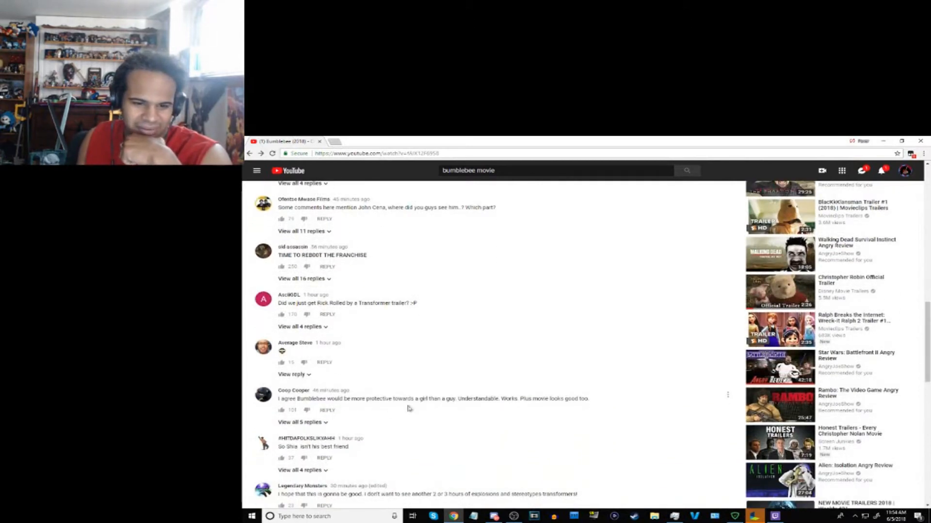
mouse_move(382, 414)
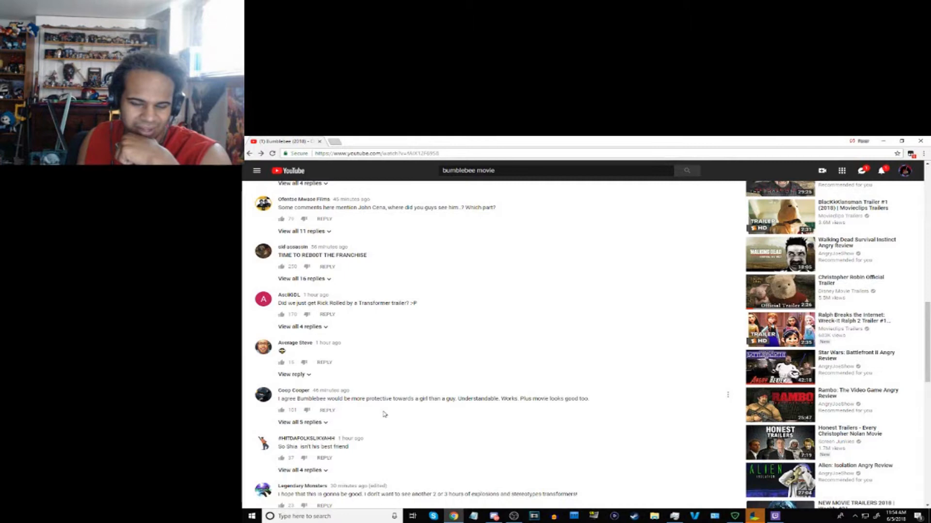
scroll("down", 3)
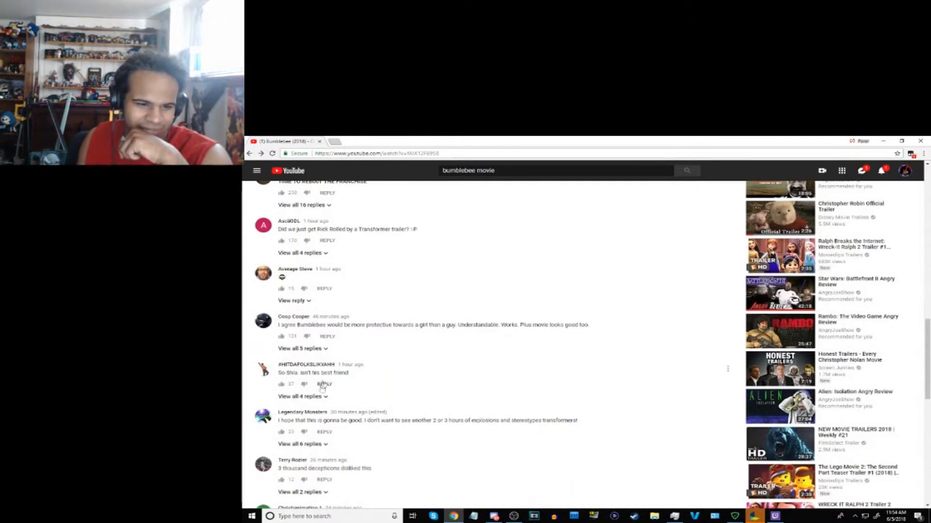
scroll("down", 3)
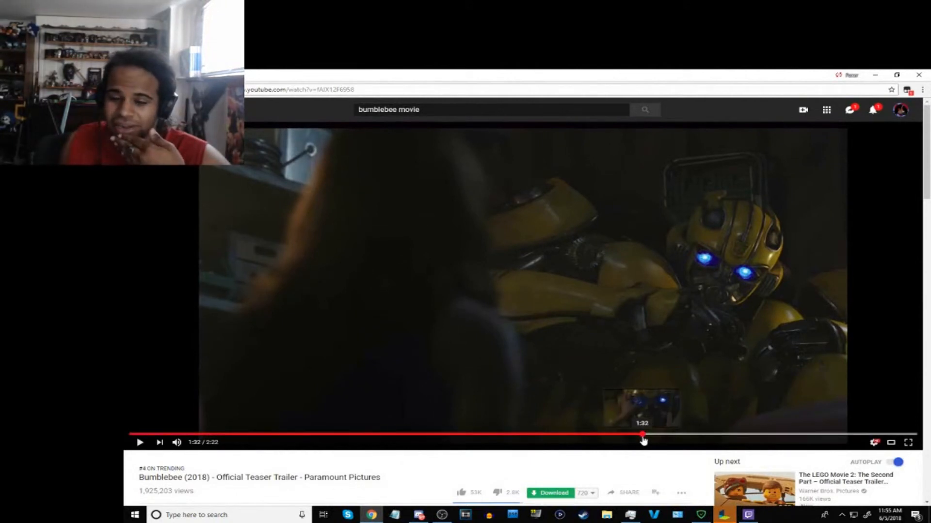
Drag the progress bar forward from 1:32 to skim later scenes around 1:42.
left_click_drag(643, 442, 668, 442)
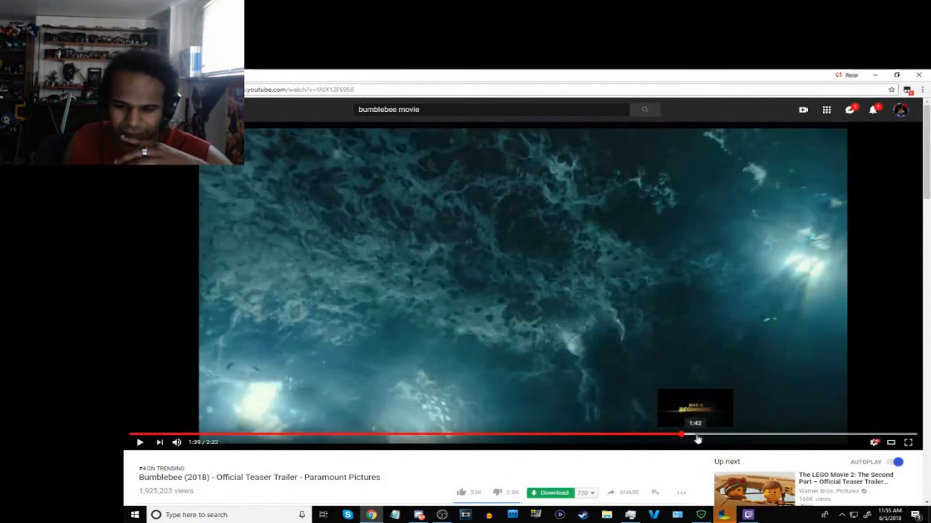
left_click_drag(681, 436, 703, 435)
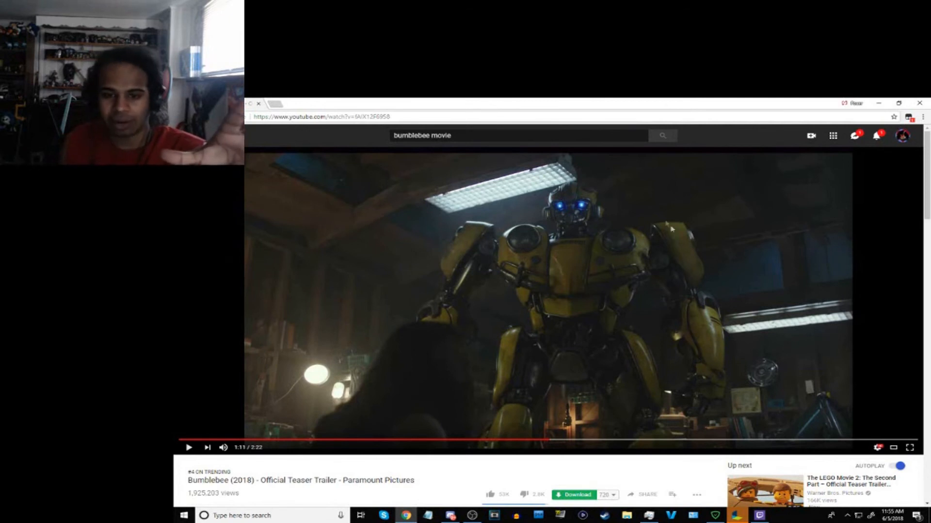
left_click(893, 447)
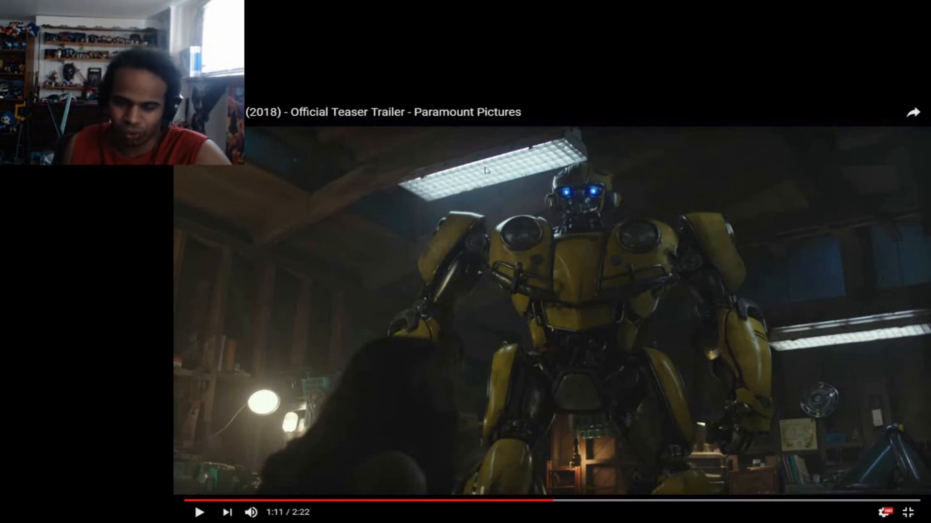
mouse_move(591, 250)
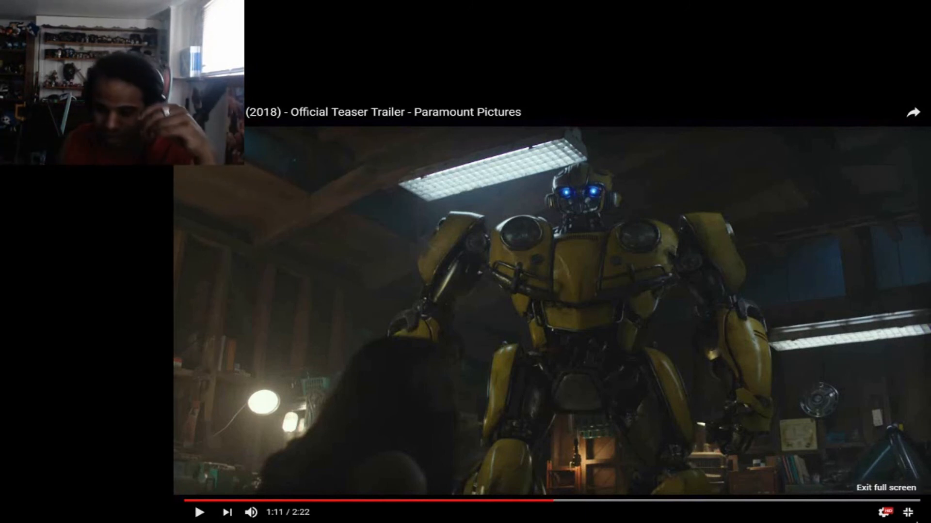
left_click(892, 489)
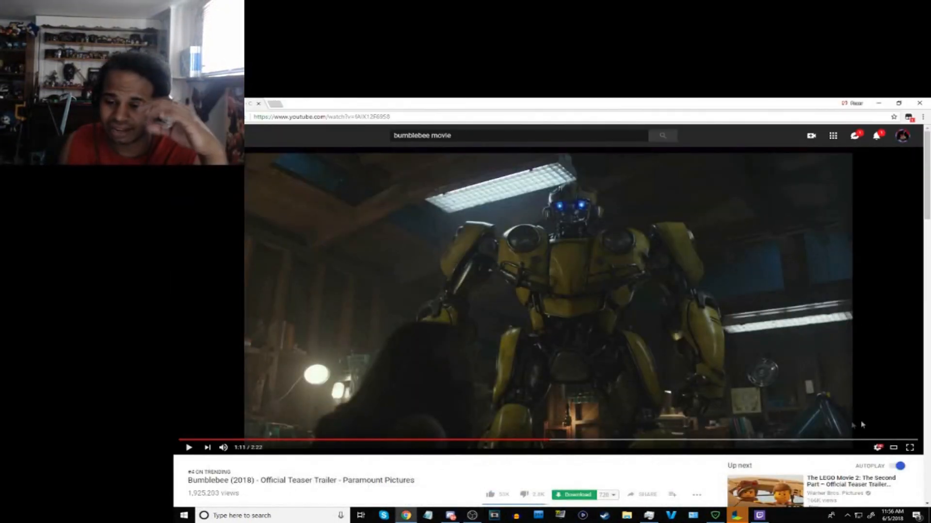
mouse_move(720, 361)
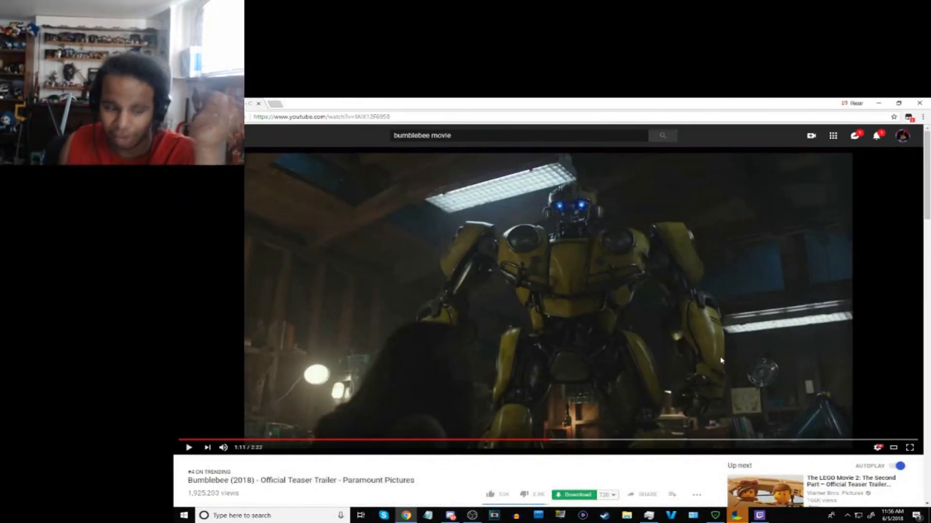